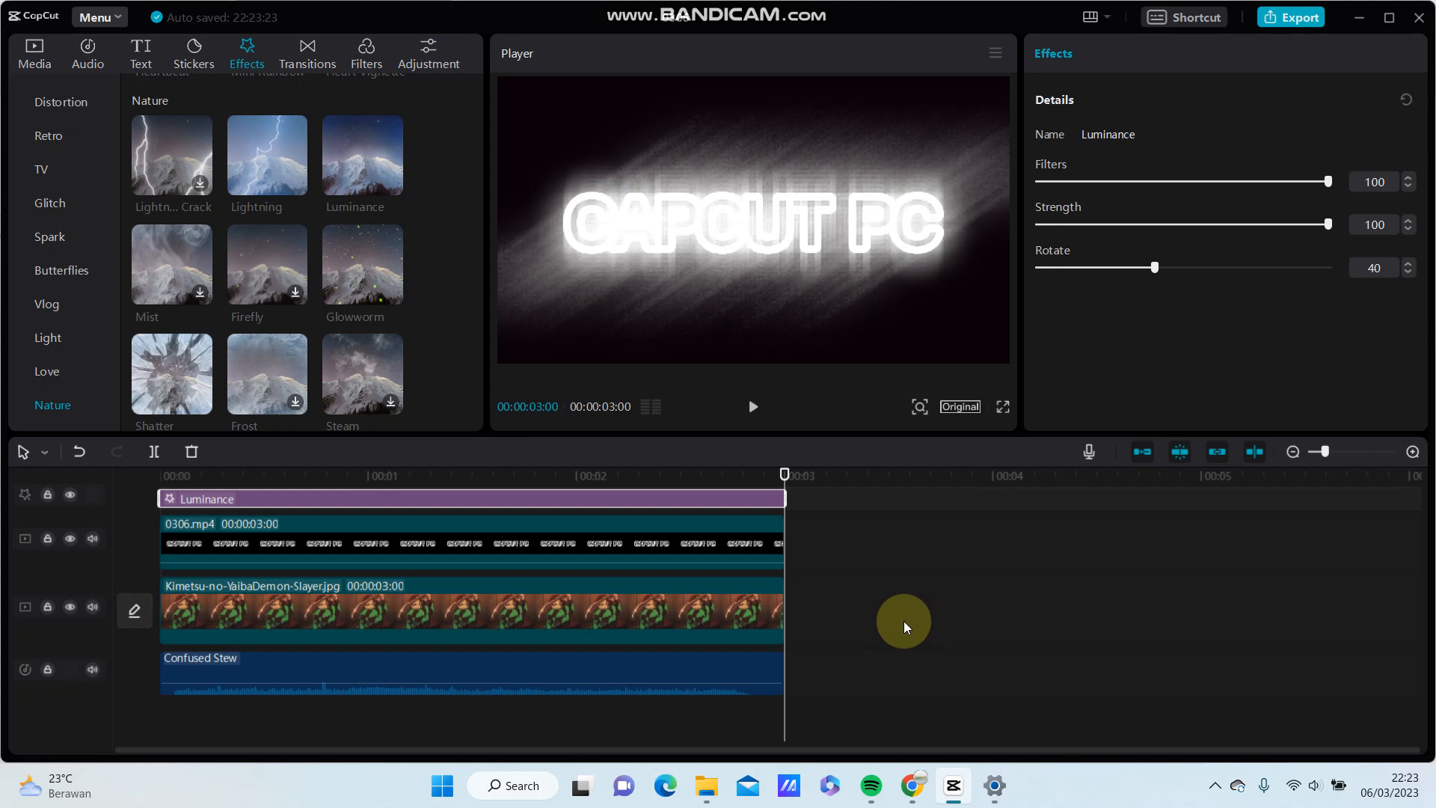
pyautogui.moveTo(899, 620)
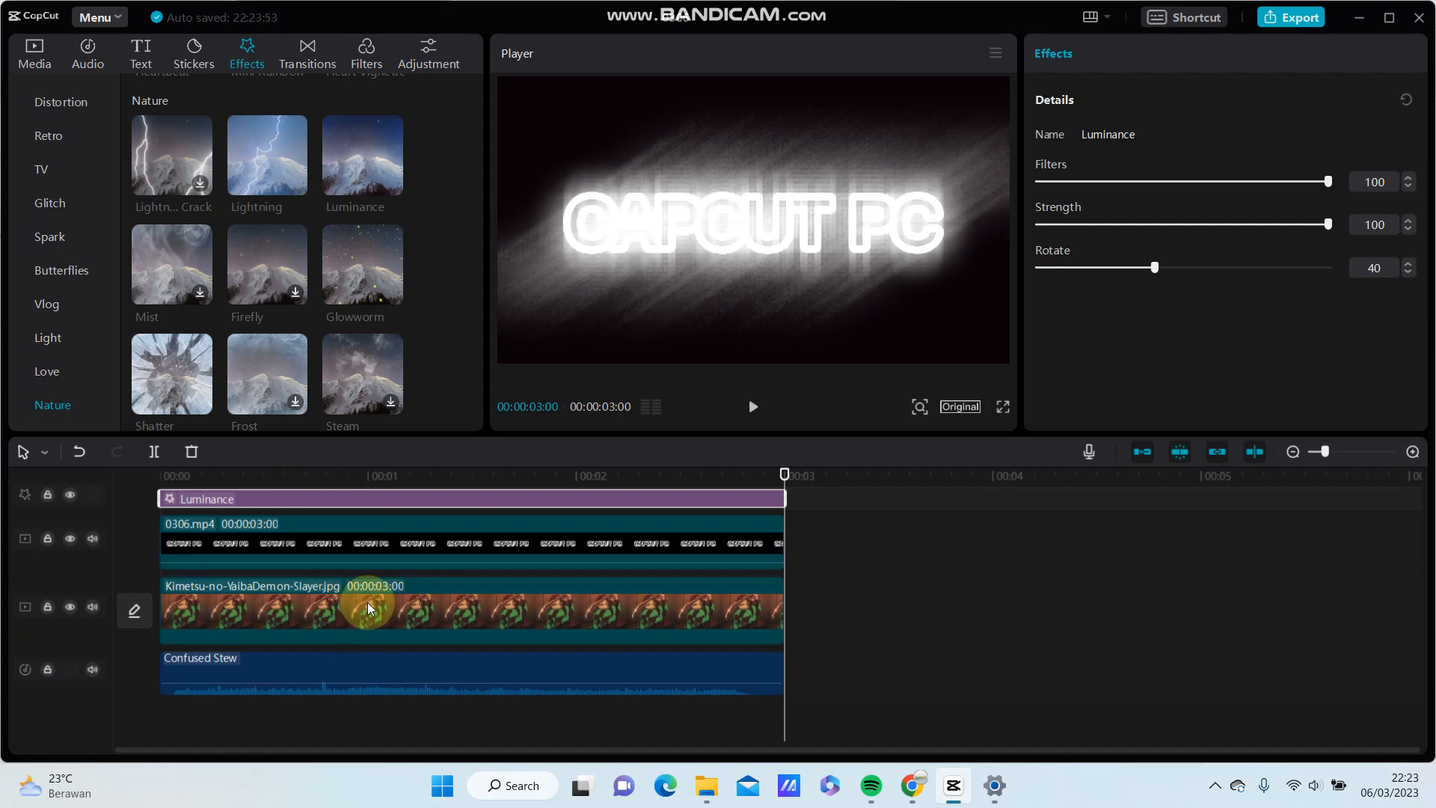
# Merge the Luminance effect, both video clips and Confused Stew audio into one compound clip.
pyautogui.click(344, 667)
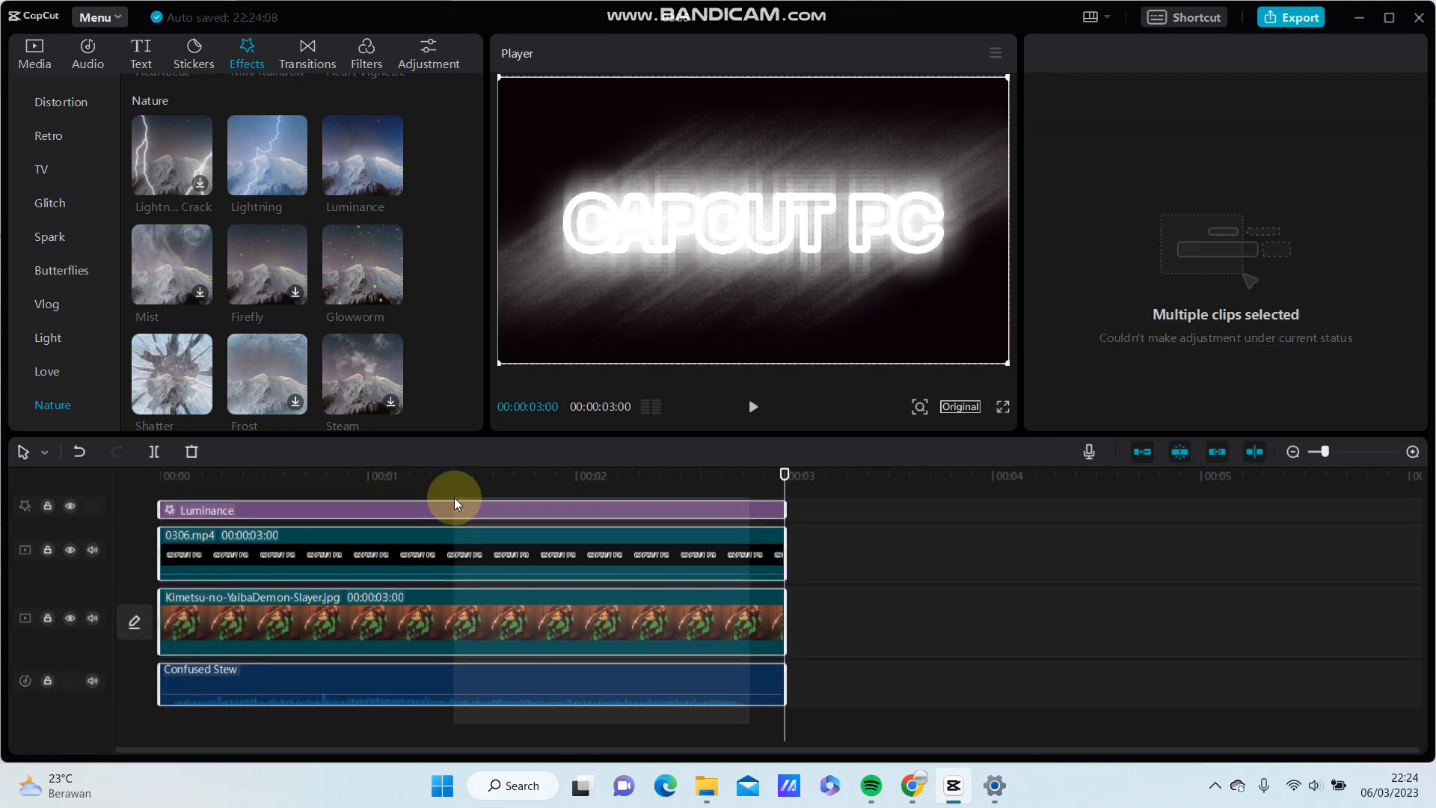
pyautogui.rightClick(417, 537)
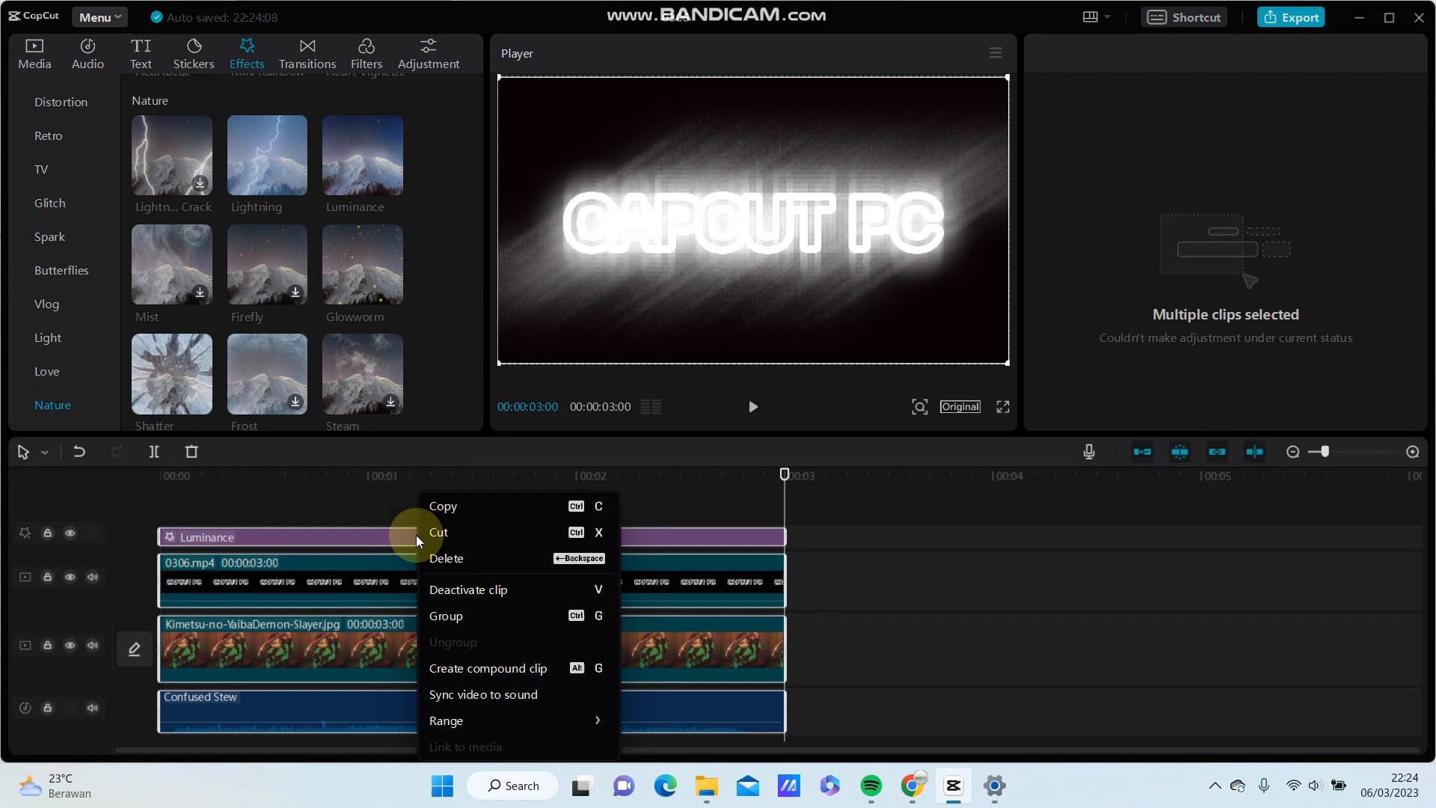
pyautogui.moveTo(513, 667)
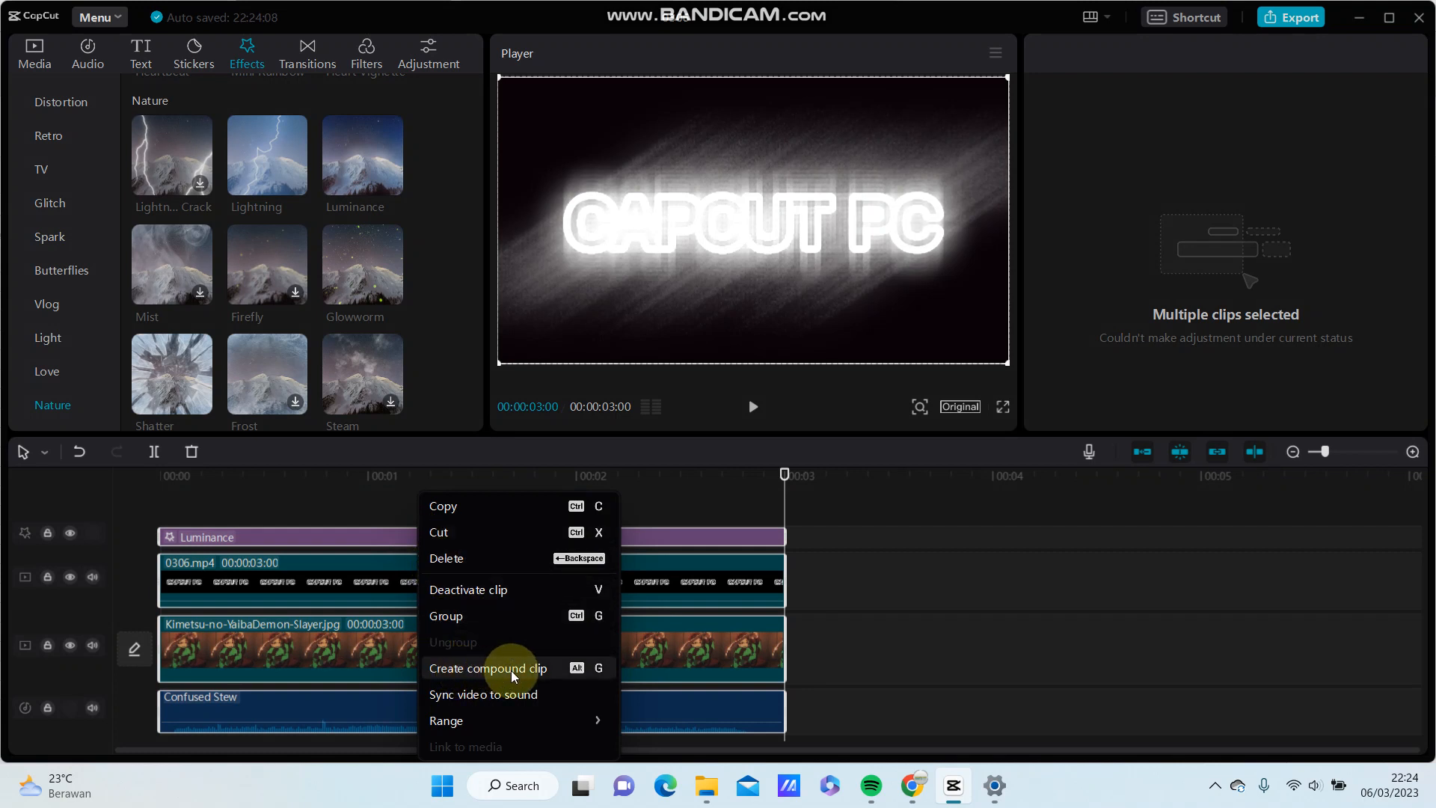
pyautogui.click(488, 667)
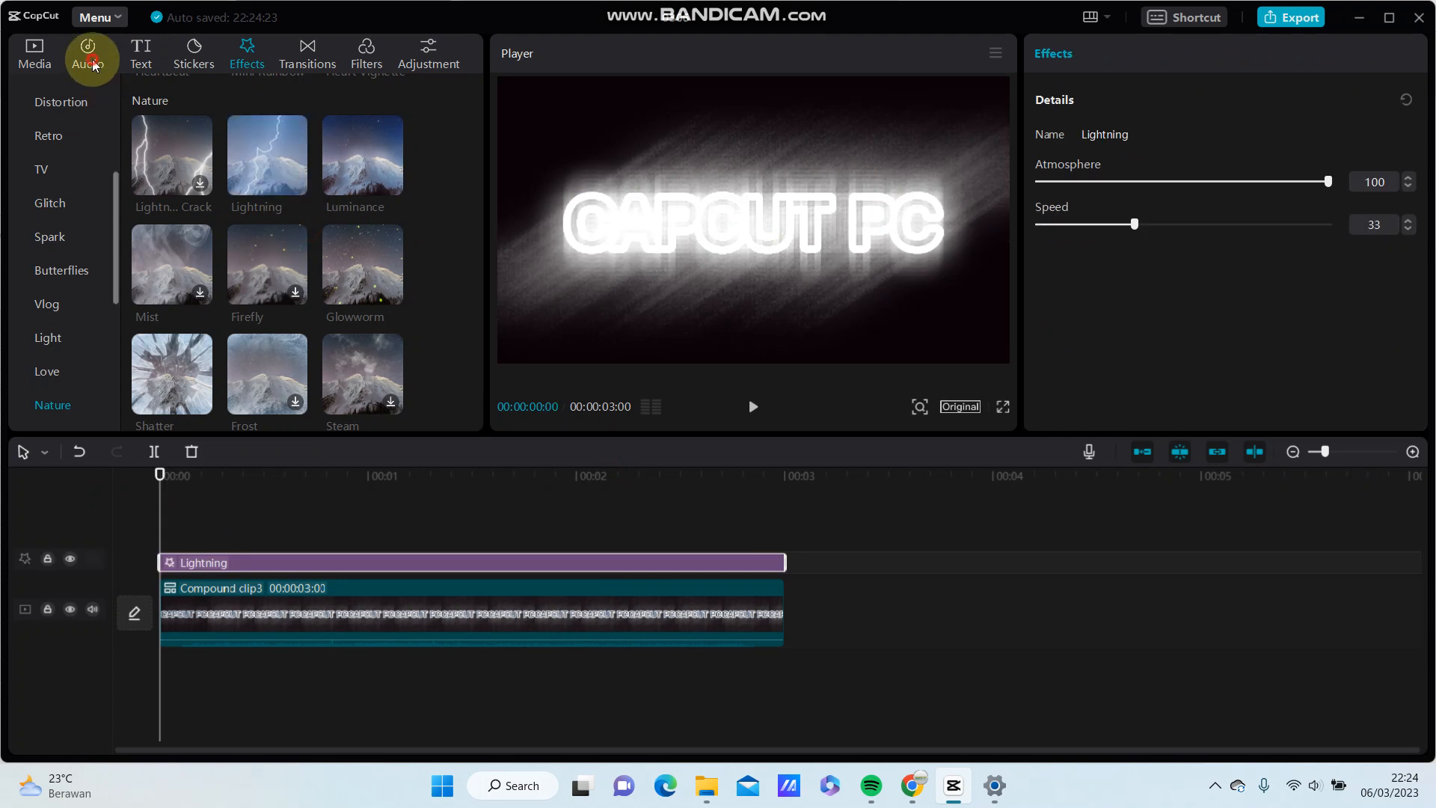
# Add the Flamboyant Auditorium music track beneath the compound clip from the Audio library.
pyautogui.click(88, 54)
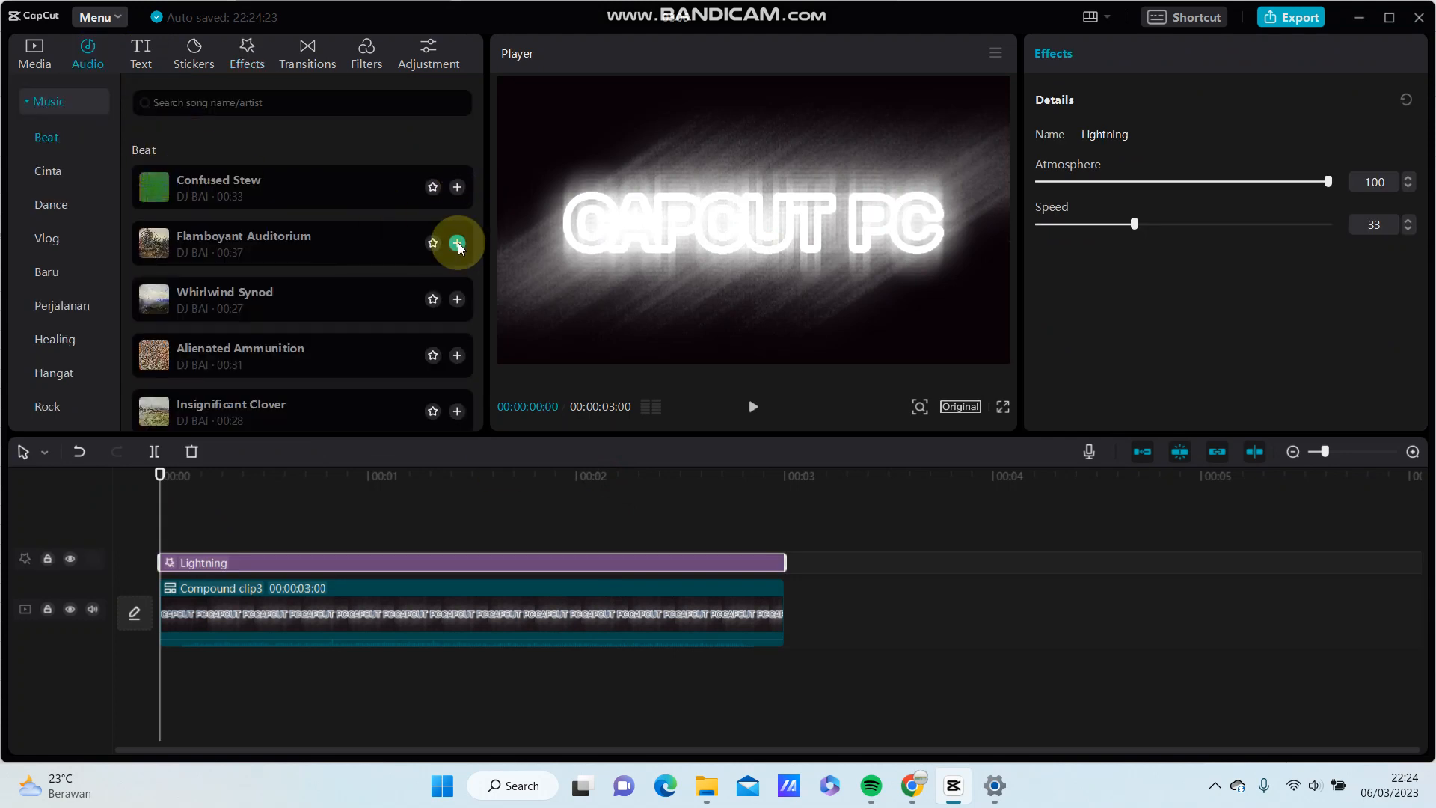
pyautogui.click(458, 244)
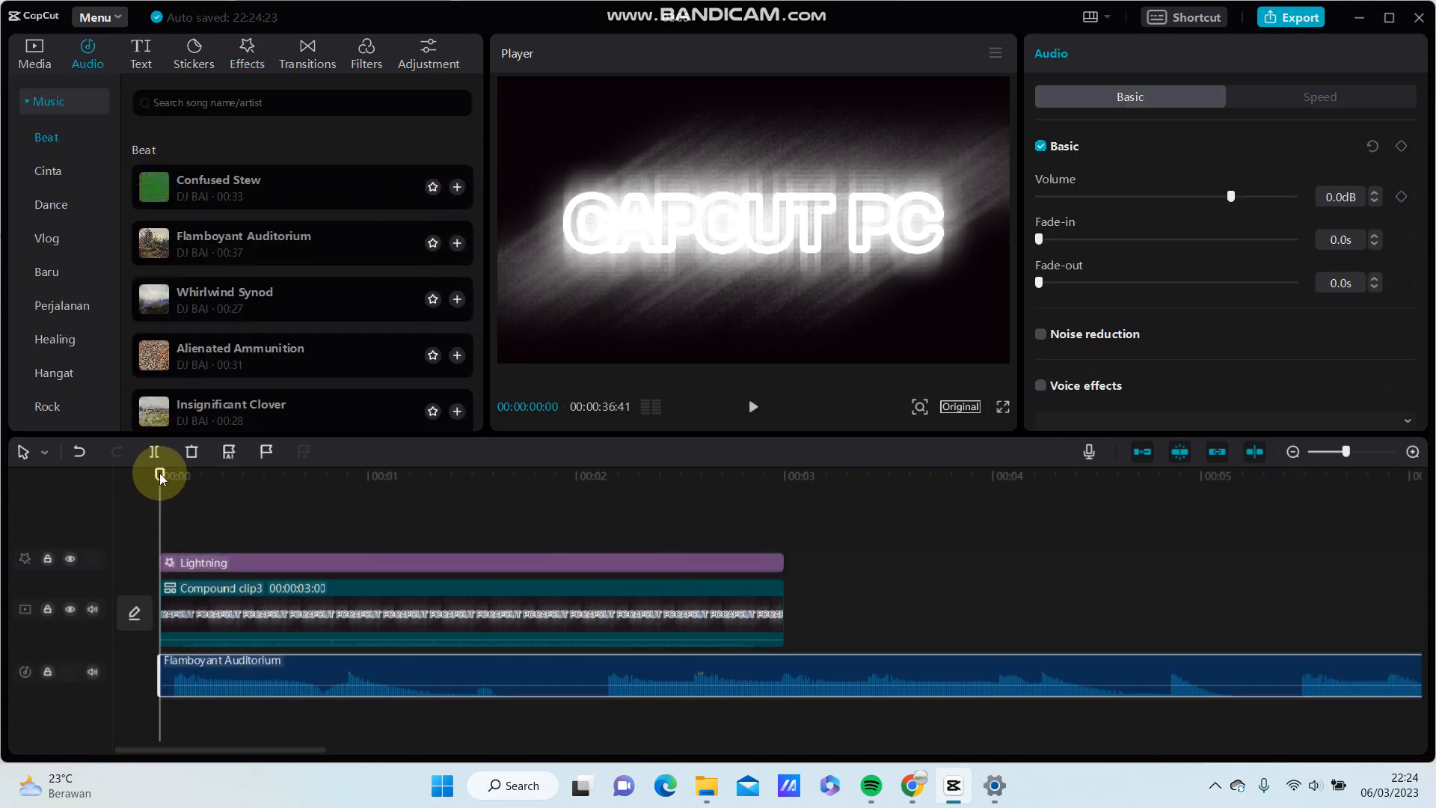